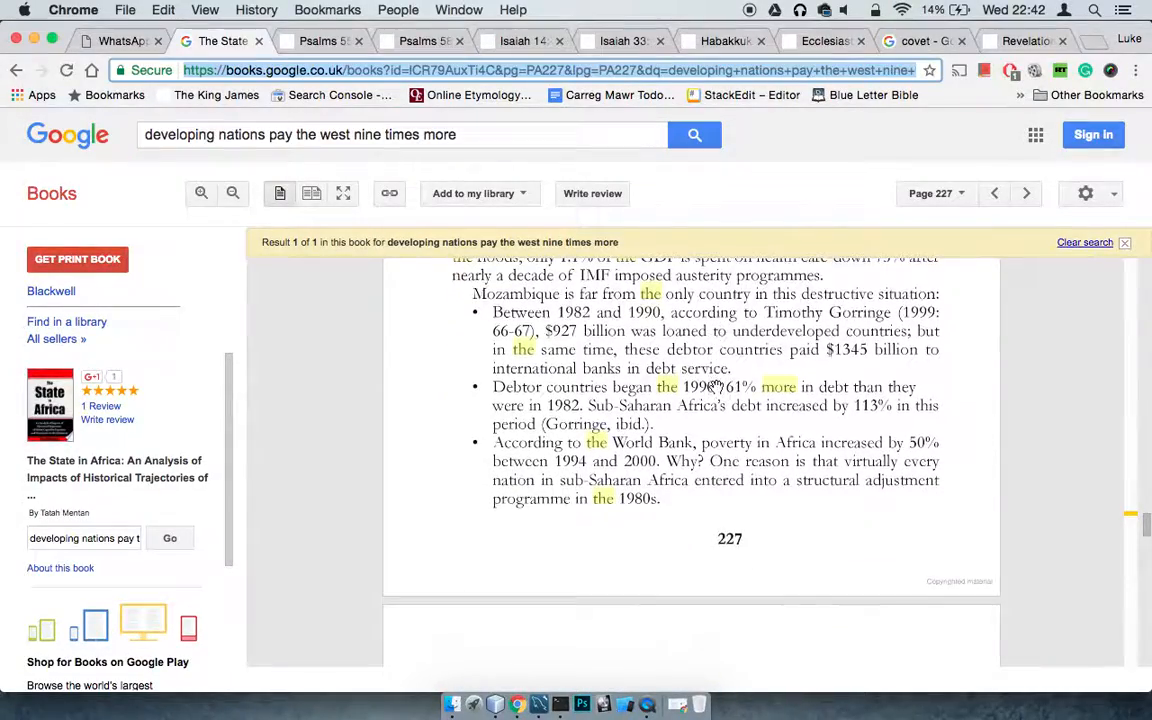
Step: Switch to a verse tab, then to the Isaiah 14:4 tab to read verses 4–9
click(320, 41)
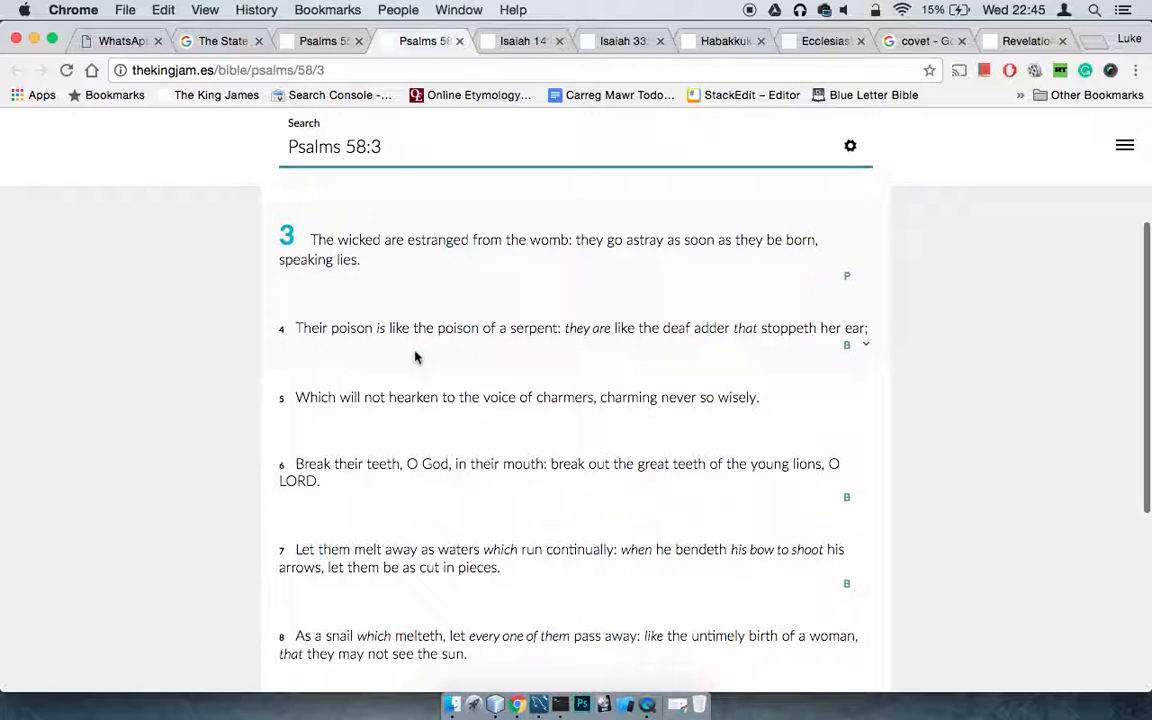
mouse_move(524, 41)
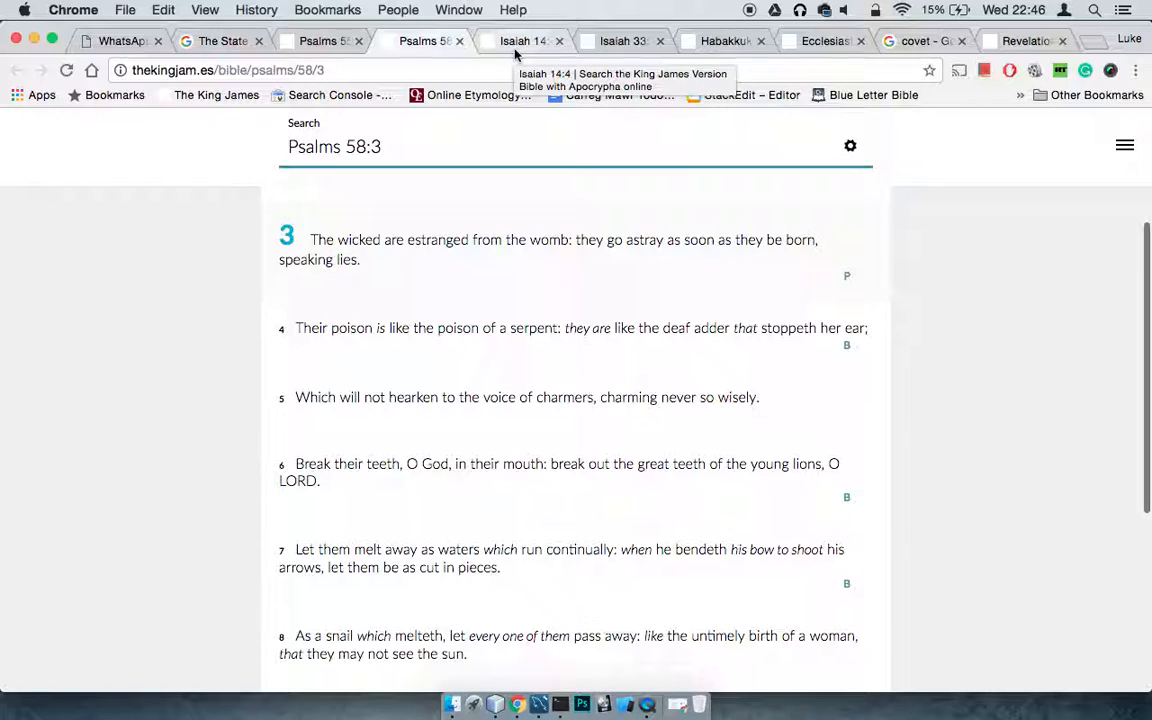
click(524, 41)
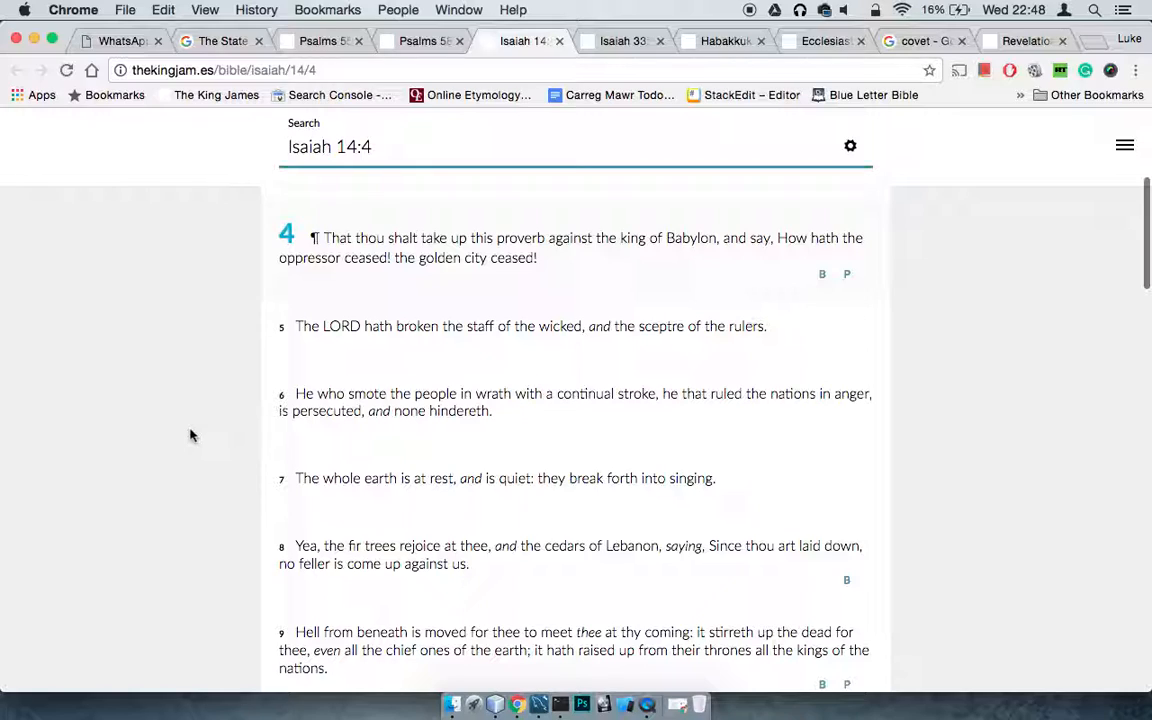
Step: Switch to the Isaiah 33:1 tab showing the woe to the spoiler
click(623, 41)
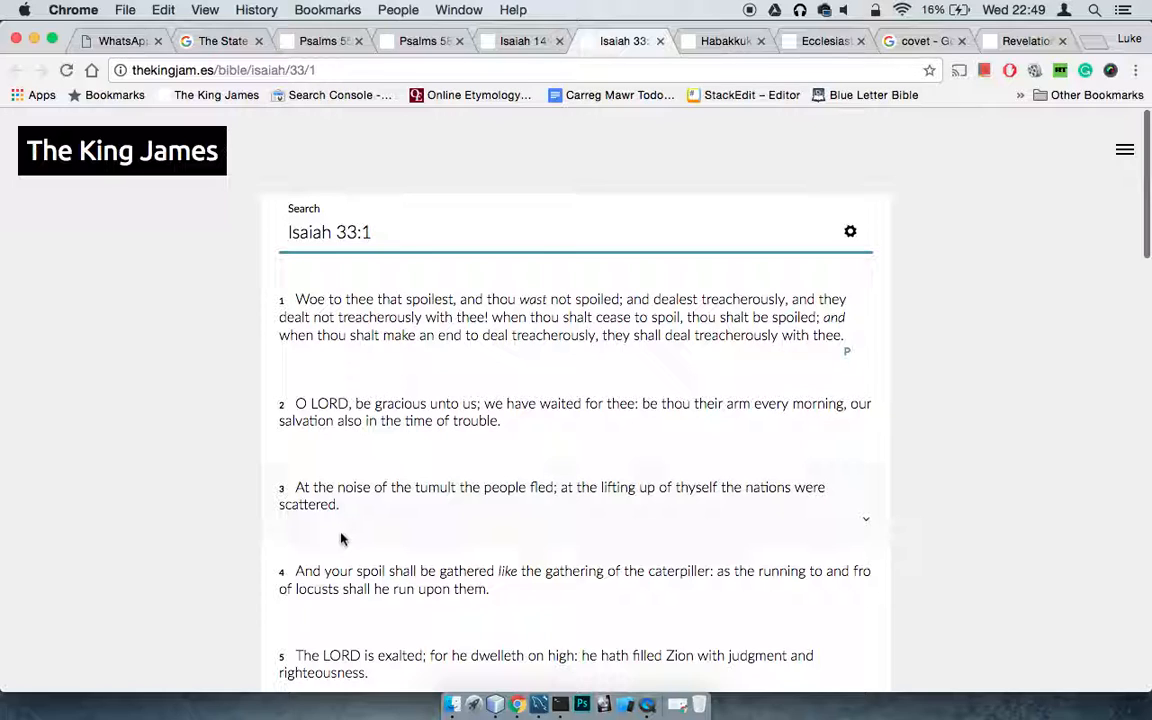
click(723, 41)
text(borrower lender)
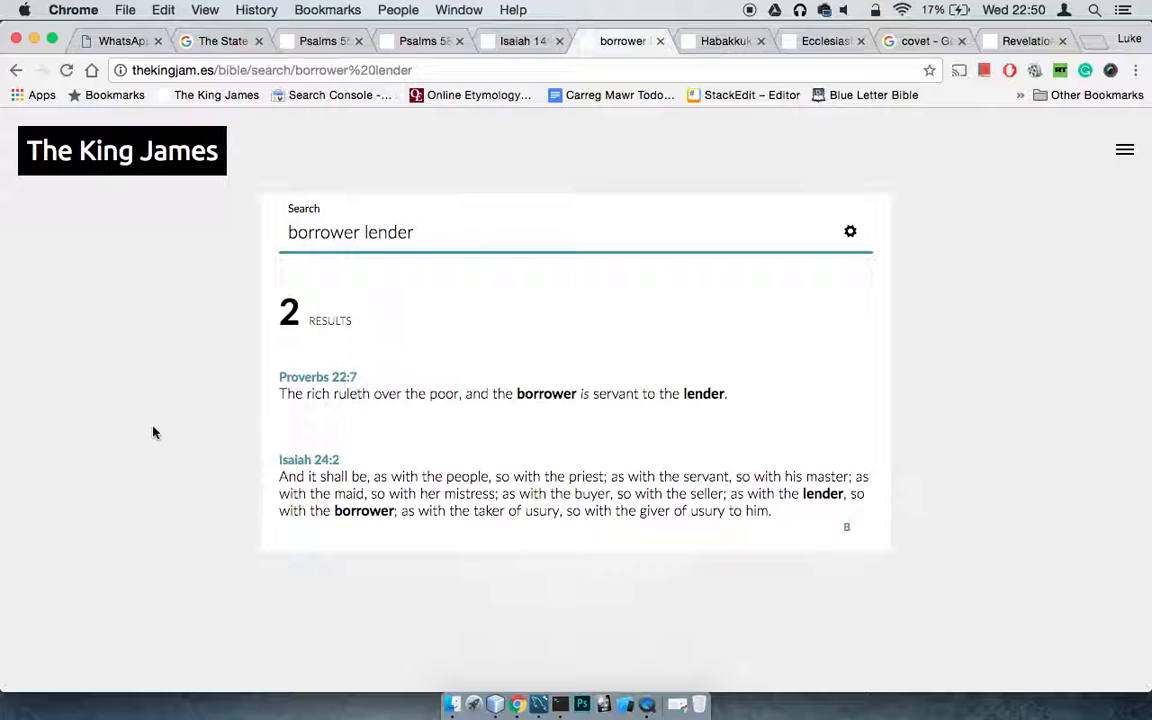
Step: Switch to the Habakkuk 2:5 tab about the proud man gathering all nations
click(726, 41)
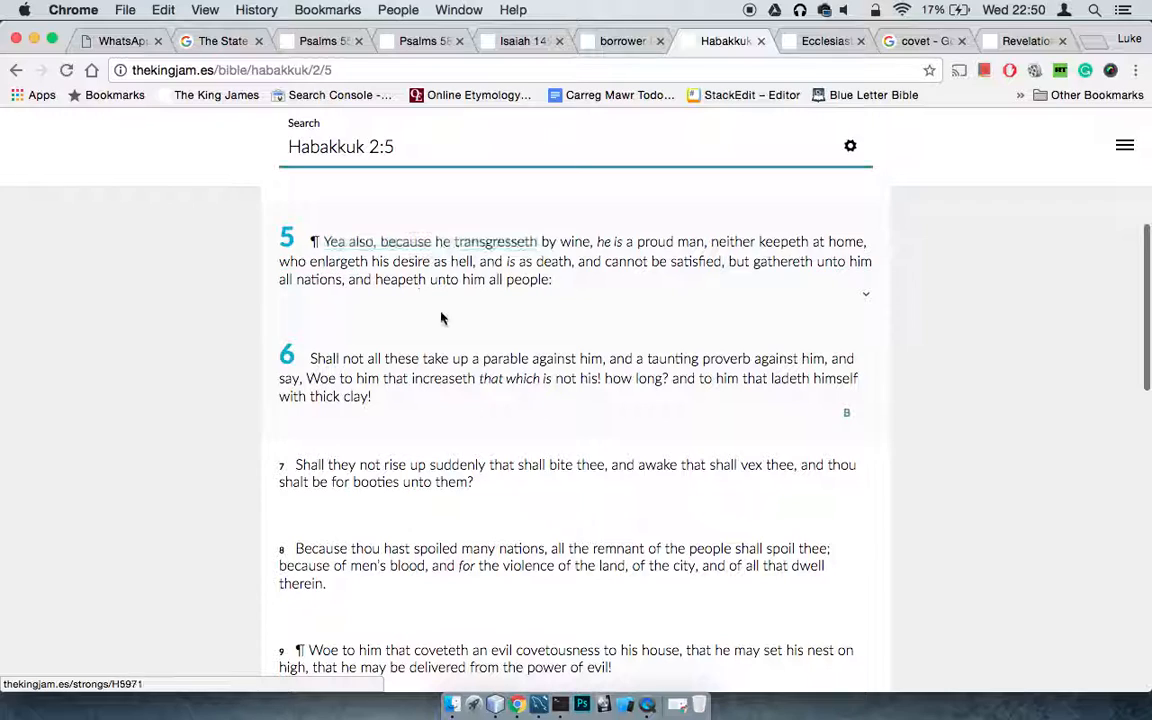
mouse_move(176, 392)
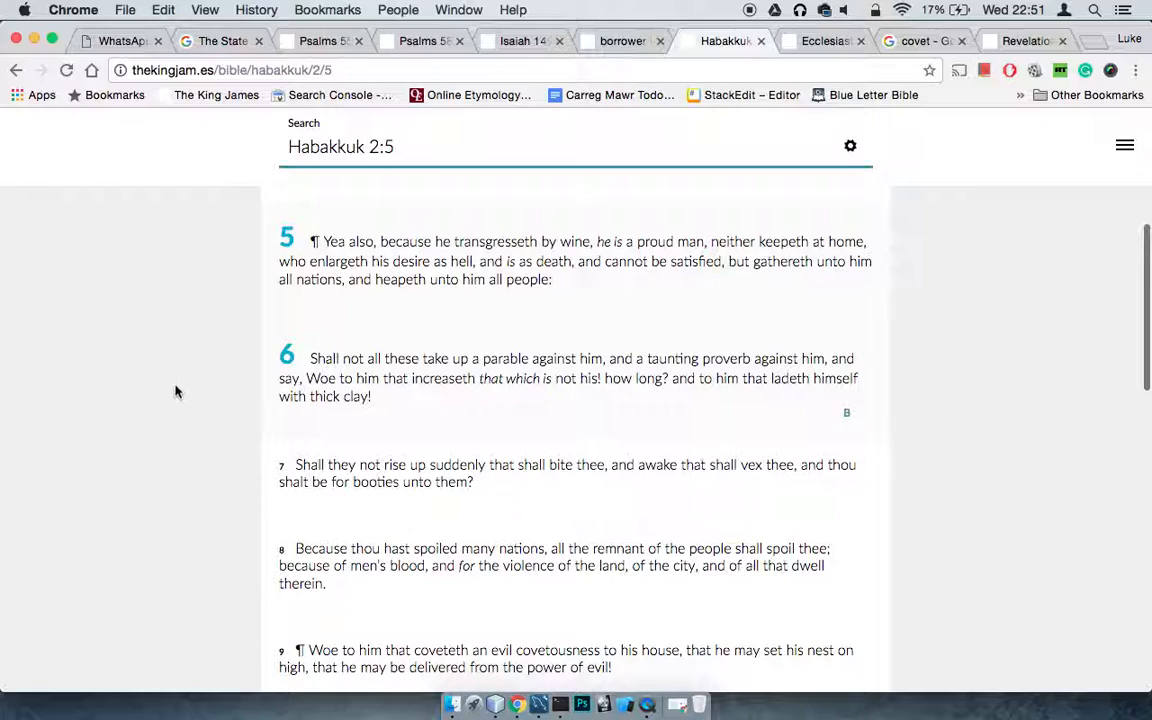
mouse_move(1115, 402)
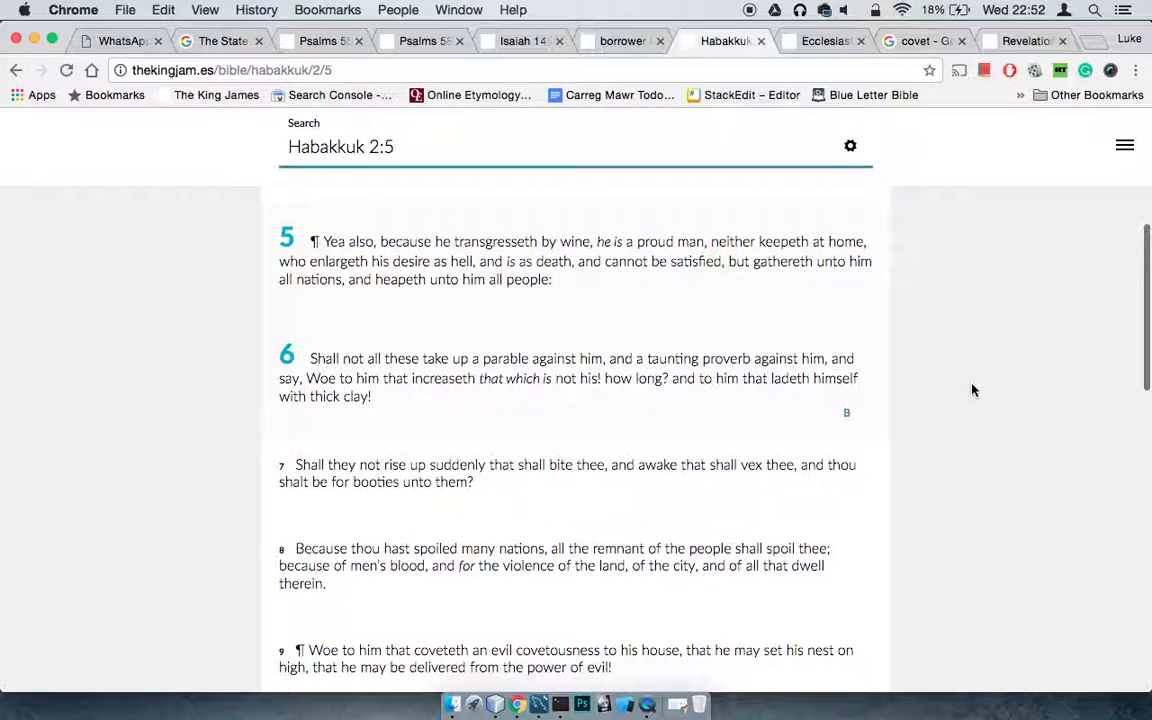
click(823, 41)
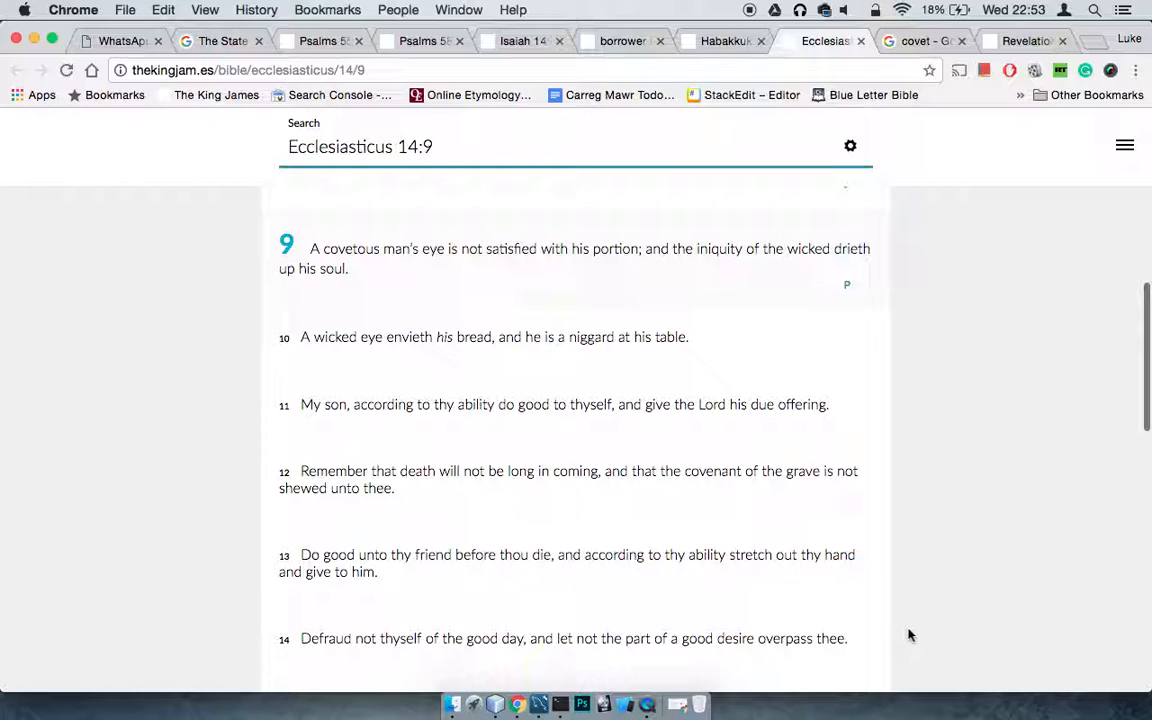
Step: Switch to the 'borrower lender' search tab listing Proverbs 22:7 and Isaiah 24:2
click(622, 41)
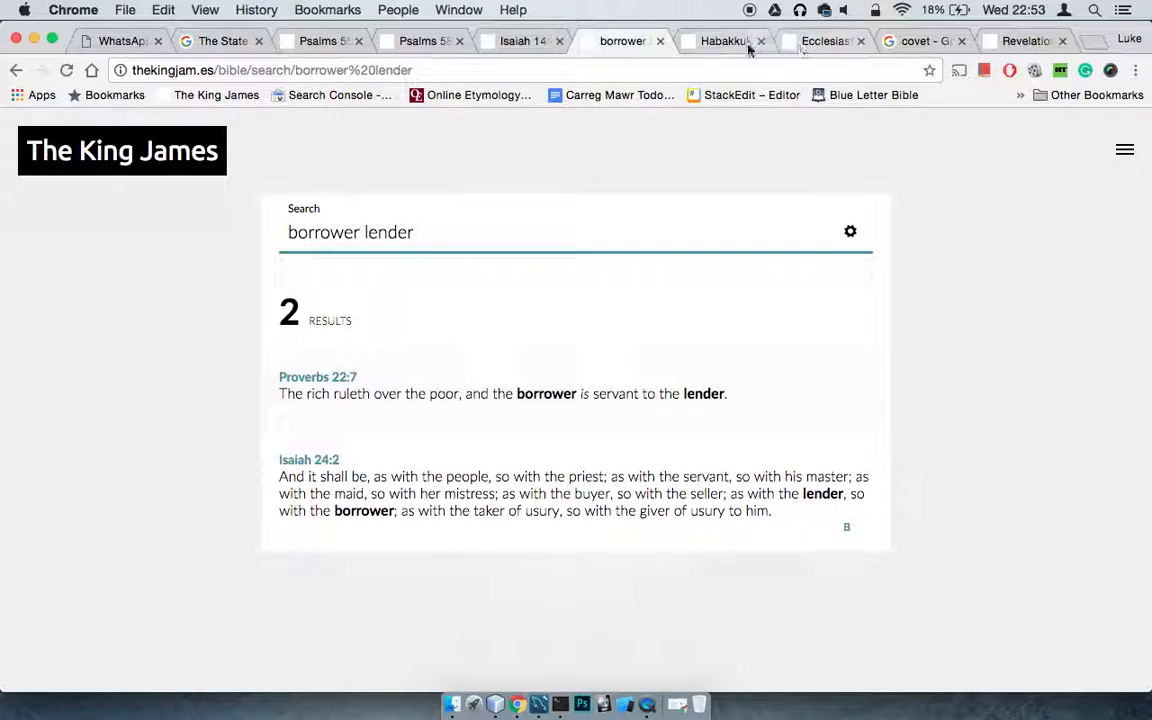
Step: Switch to the Revelation 6:4 tab about the red horse and great sword
click(1025, 41)
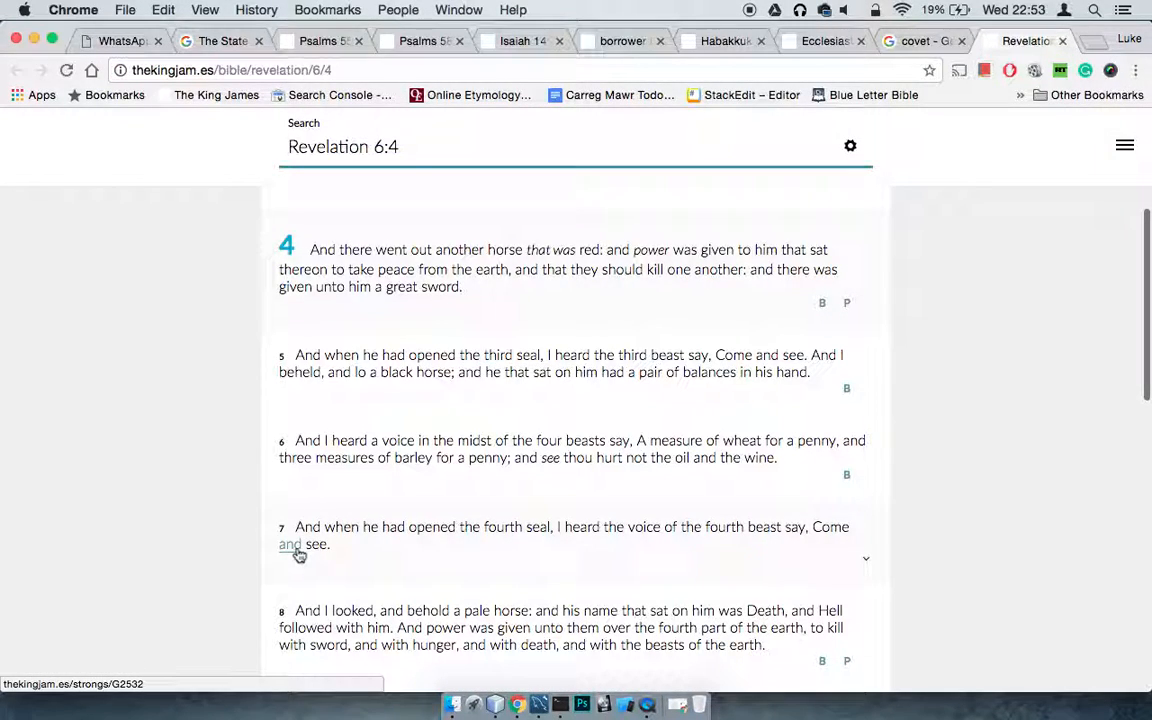